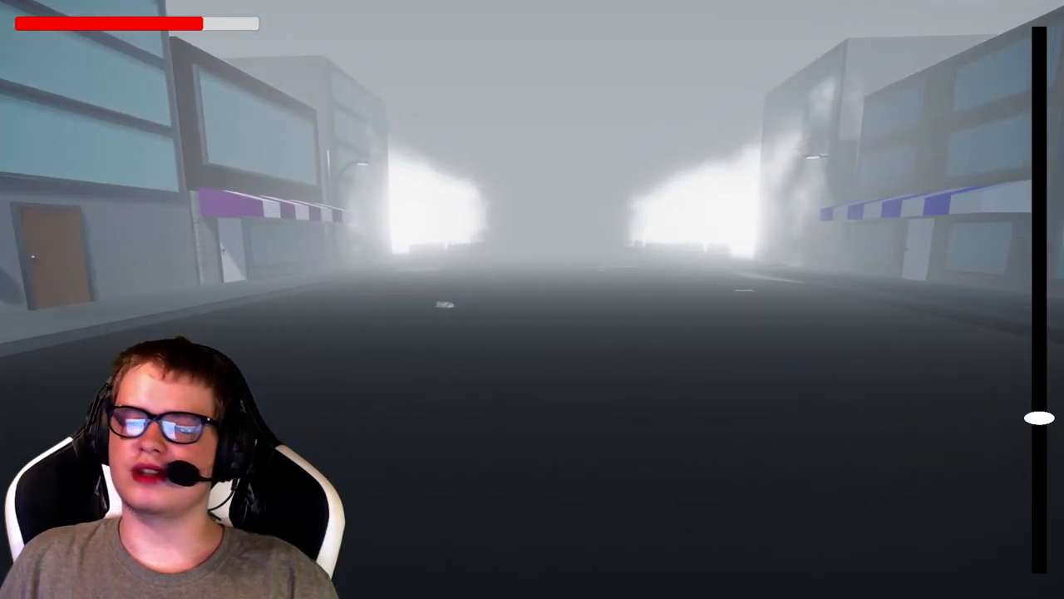
# Pedal forward with W down the foggy street between the shops.
pyautogui.press('w')
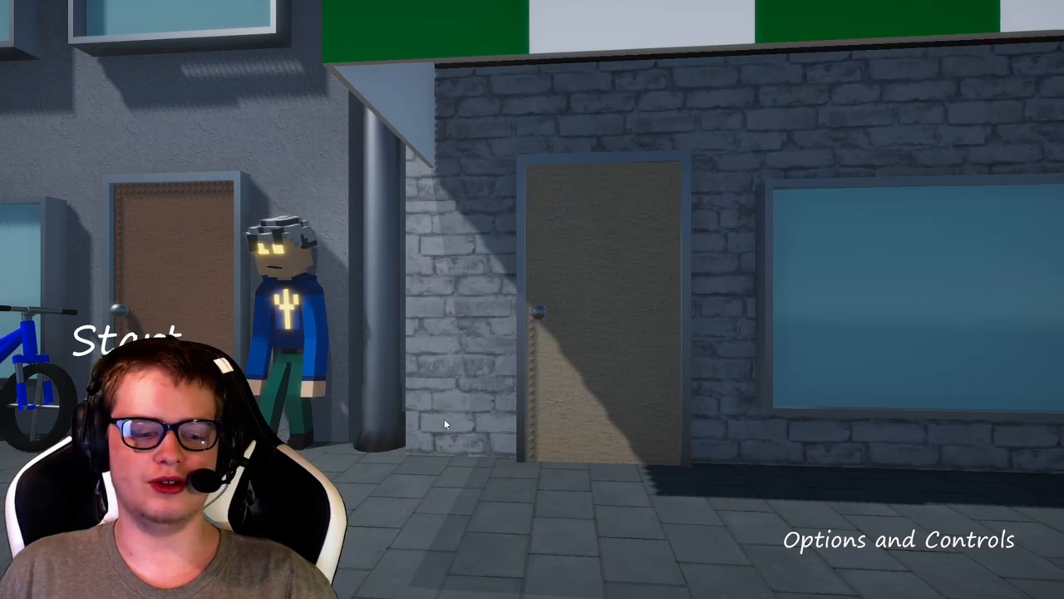
pyautogui.click(897, 539)
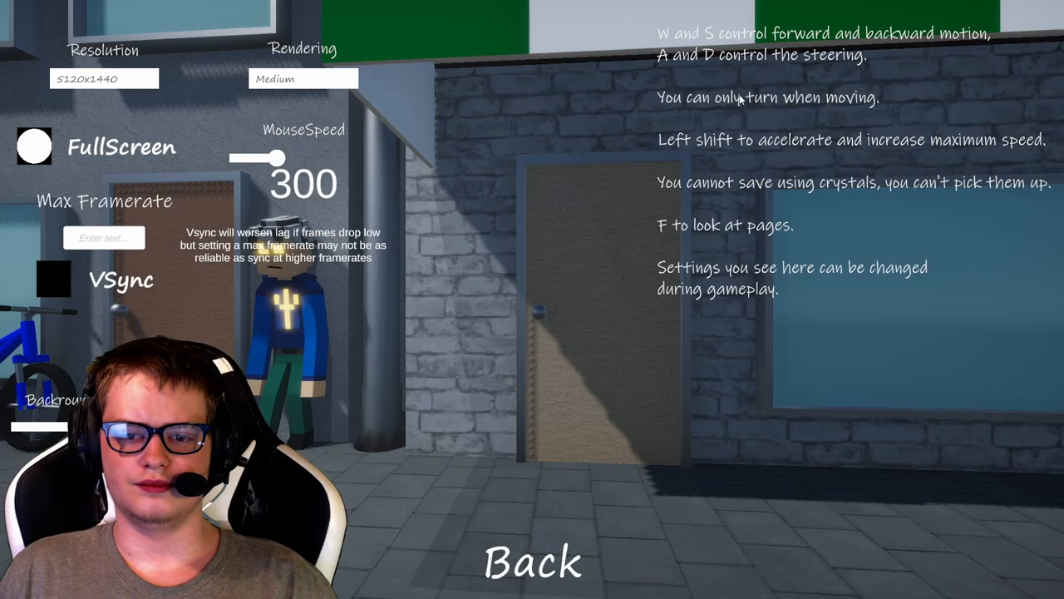
pyautogui.click(534, 561)
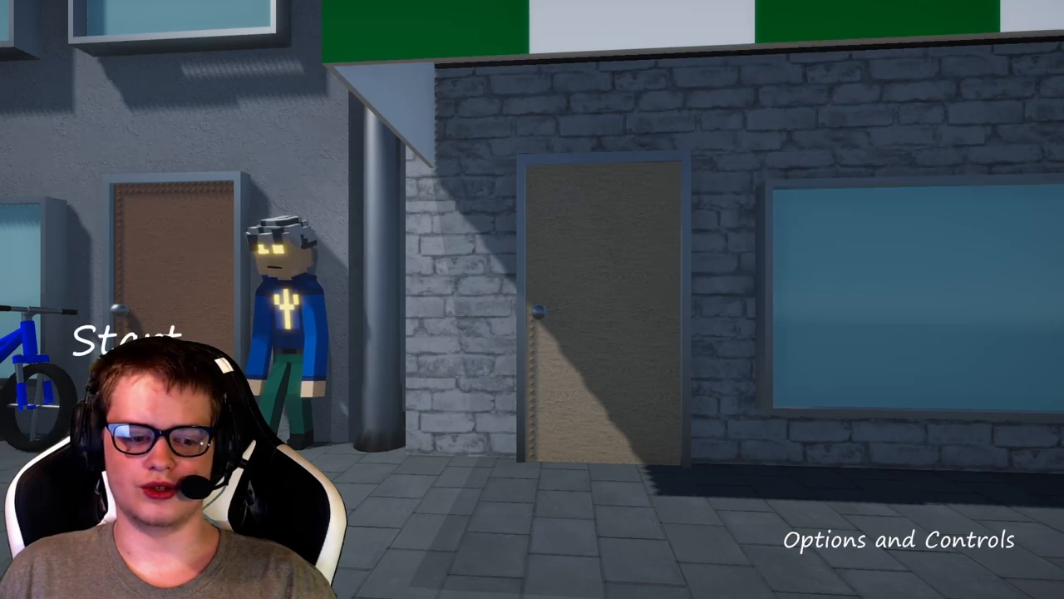